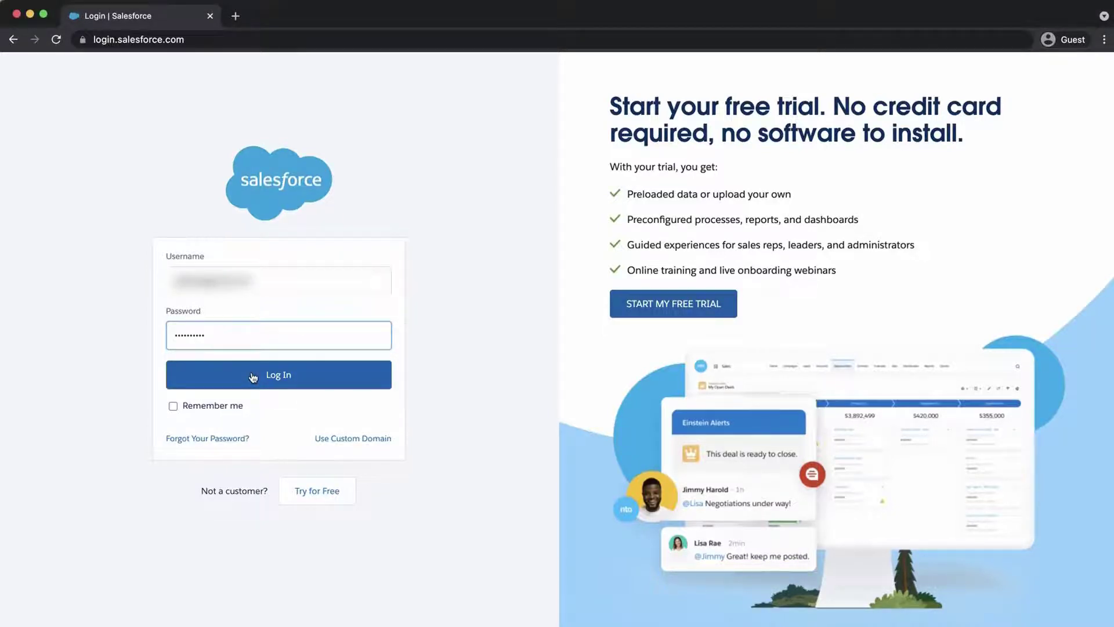
- Log in, go to Setup from the gear menu and filter Quick Find by 'export'
left_click(277, 375)
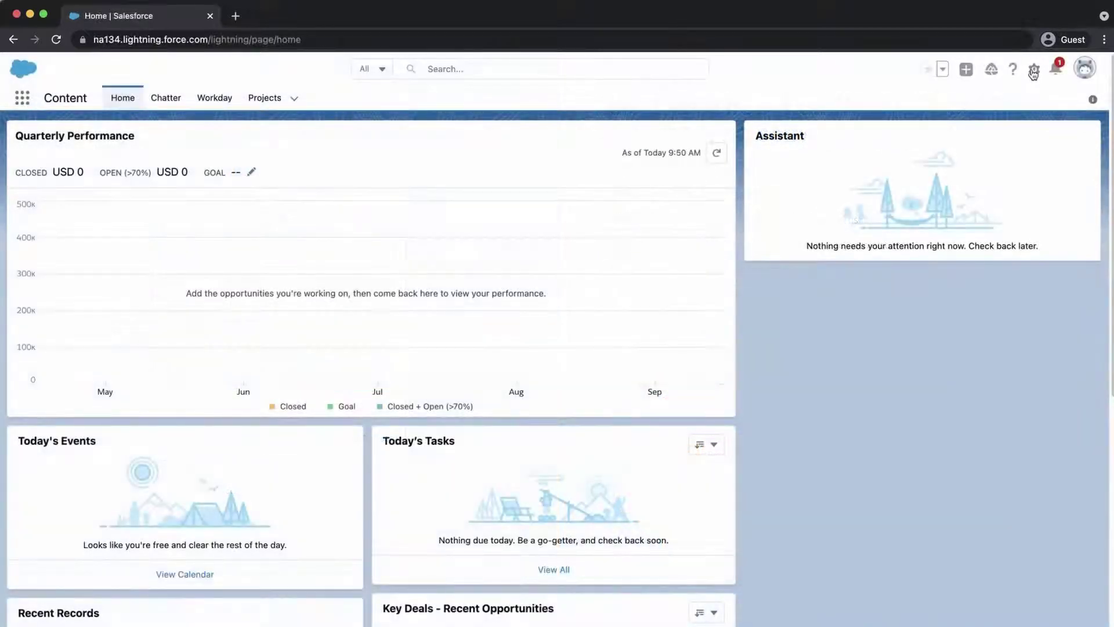
left_click(1033, 69)
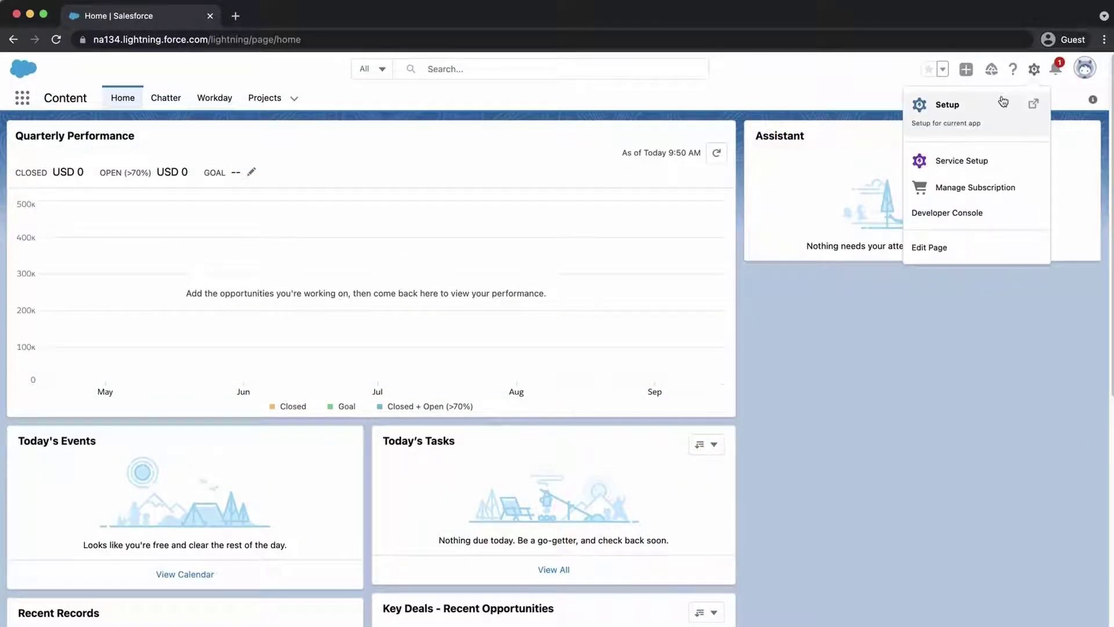
left_click(947, 104)
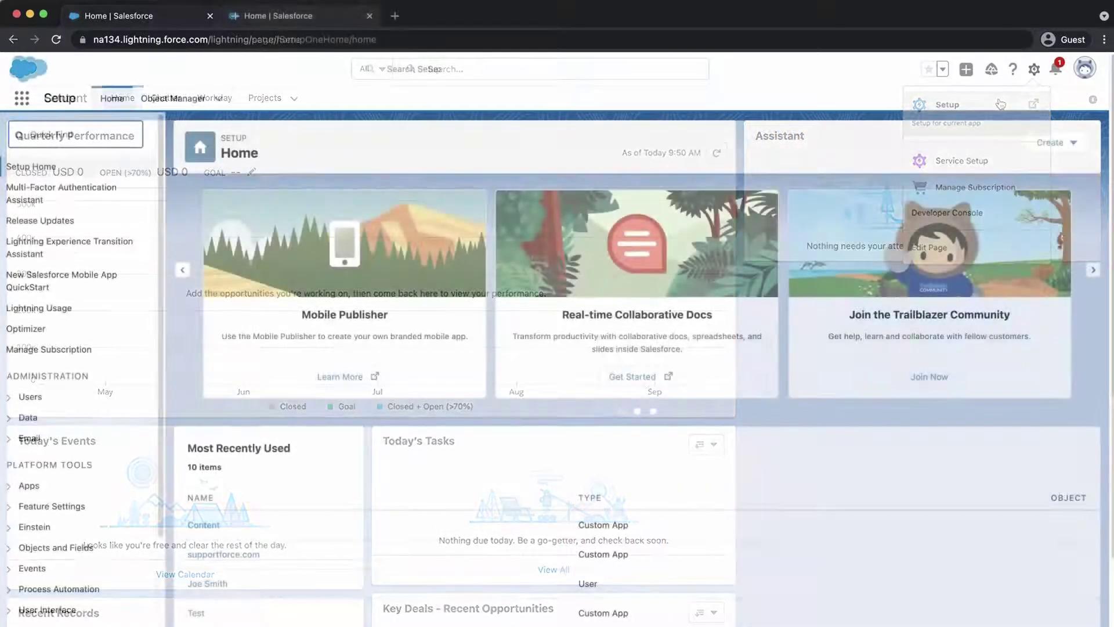
type("export")
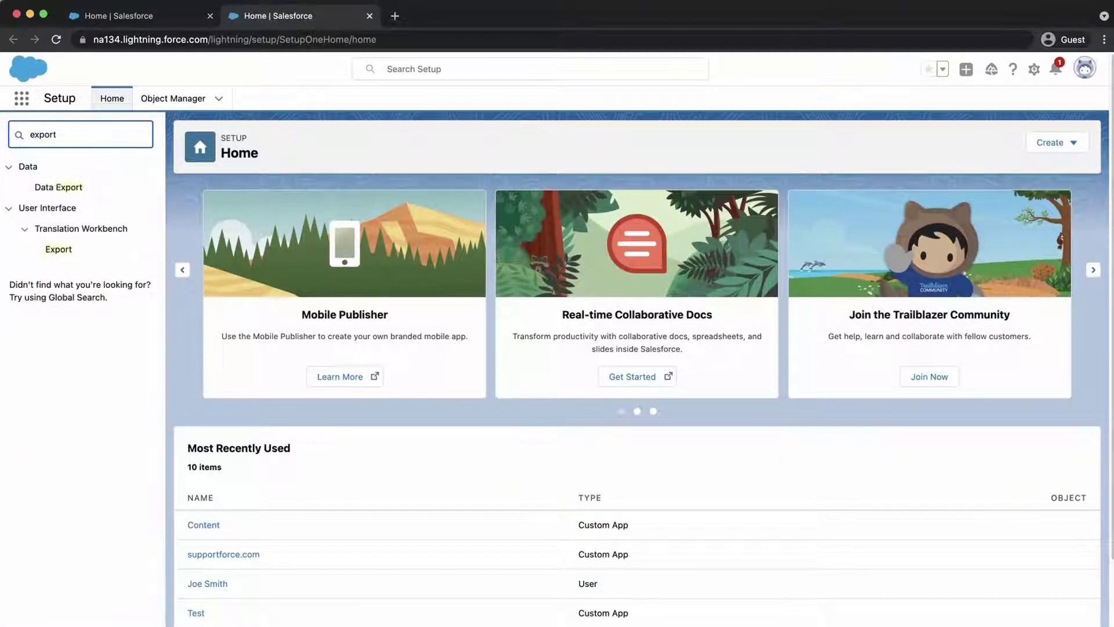
mouse_move(59, 186)
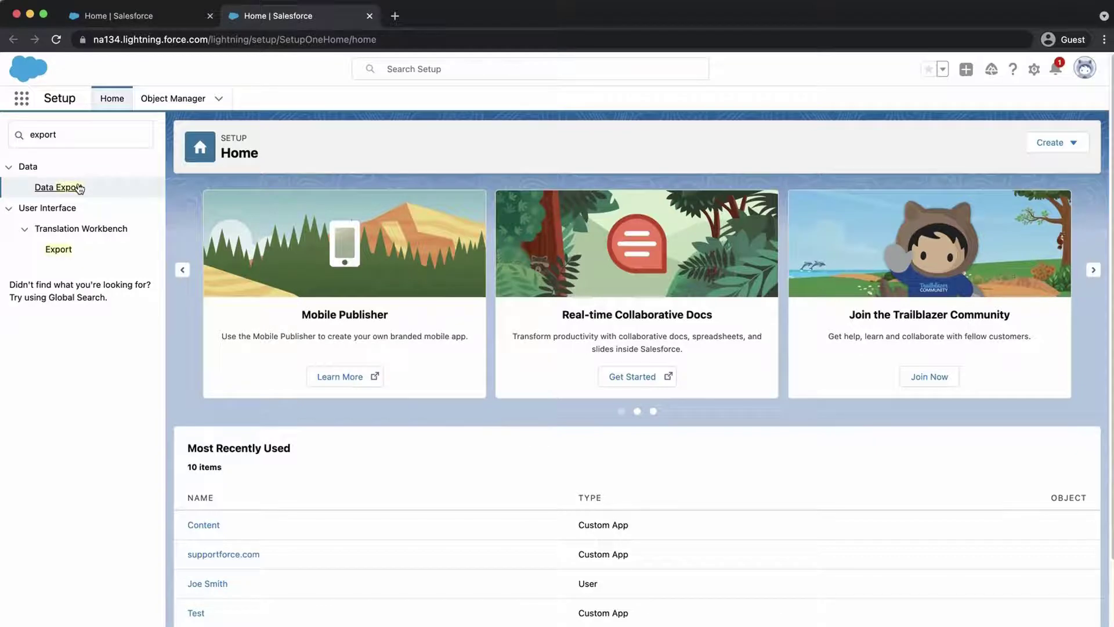
- Go to the Data Export page listing the earlier 59.6M export ZIP
left_click(56, 187)
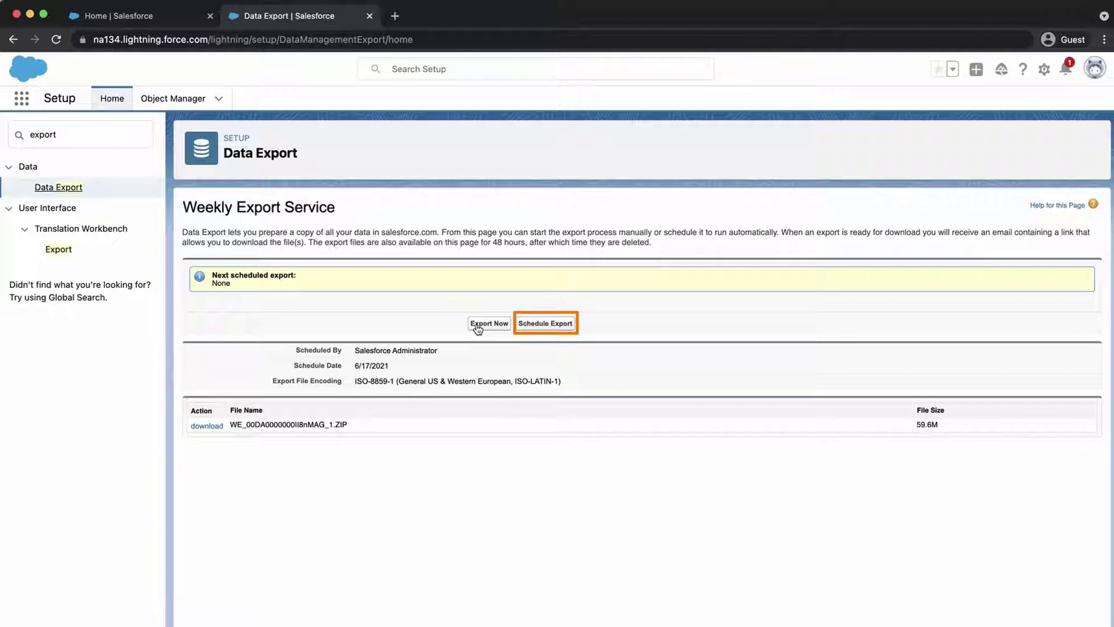
mouse_move(489, 322)
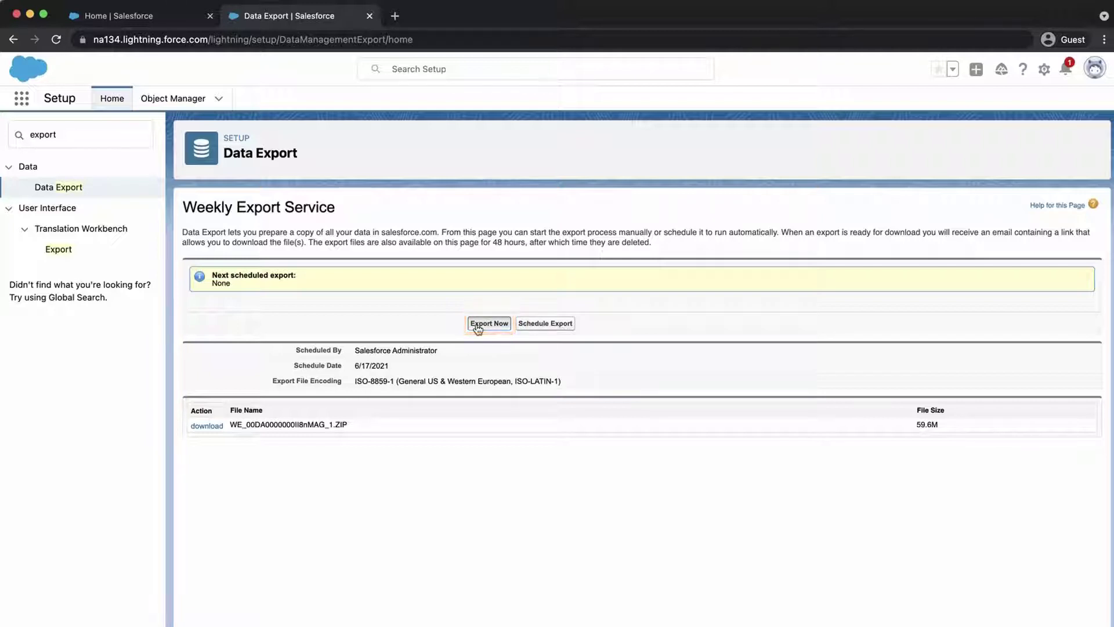
- Start Export Now and include images, documents, attachments and Salesforce Files content versions
left_click(488, 324)
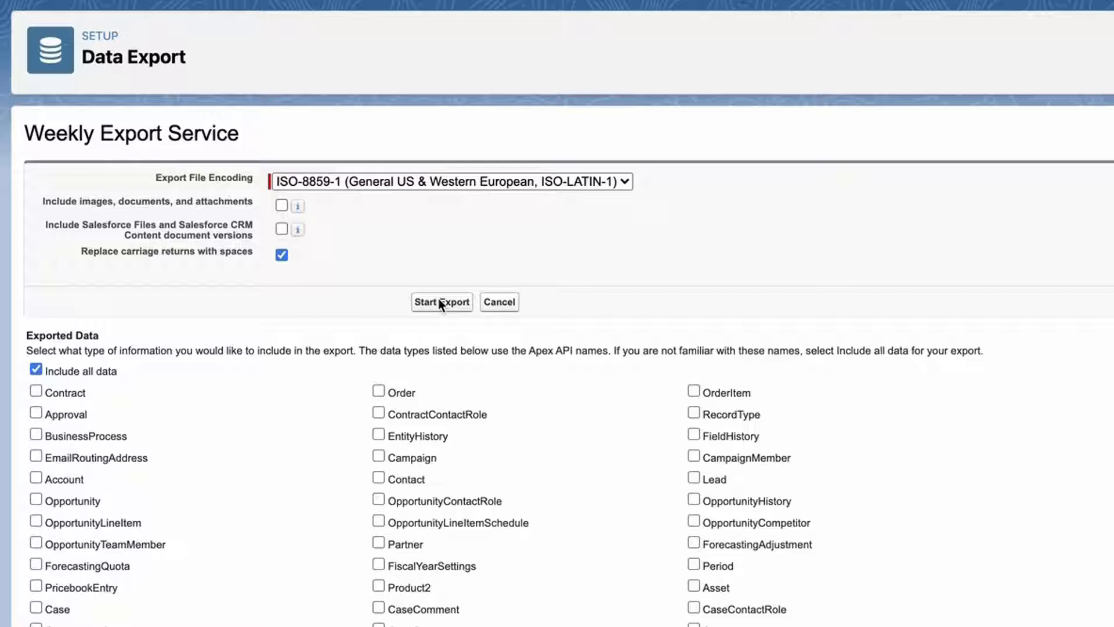
mouse_move(297, 228)
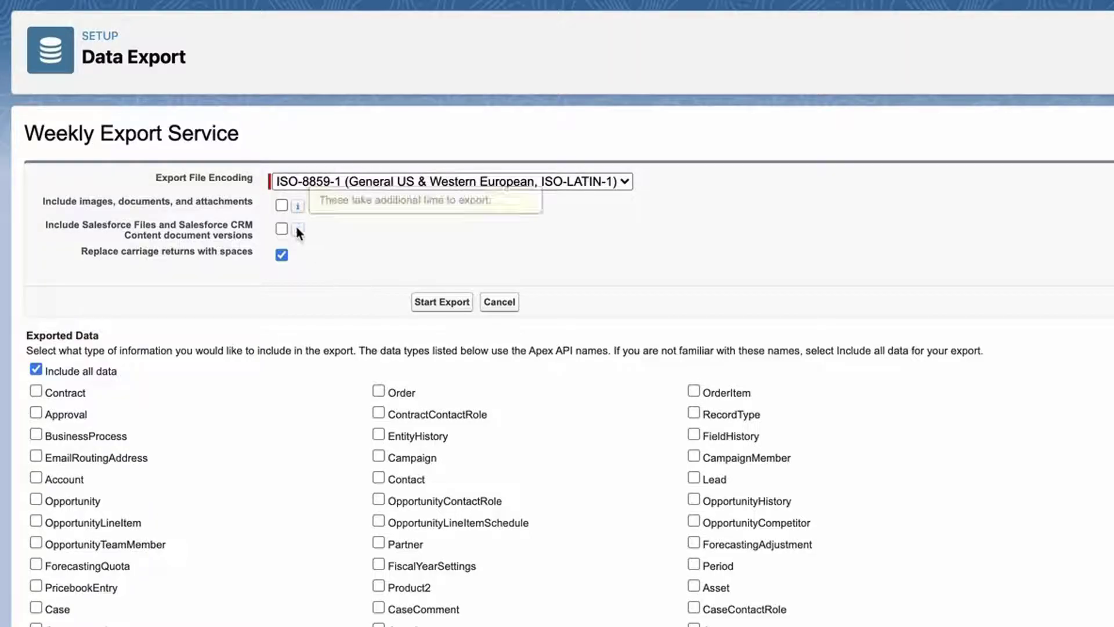
left_click(282, 206)
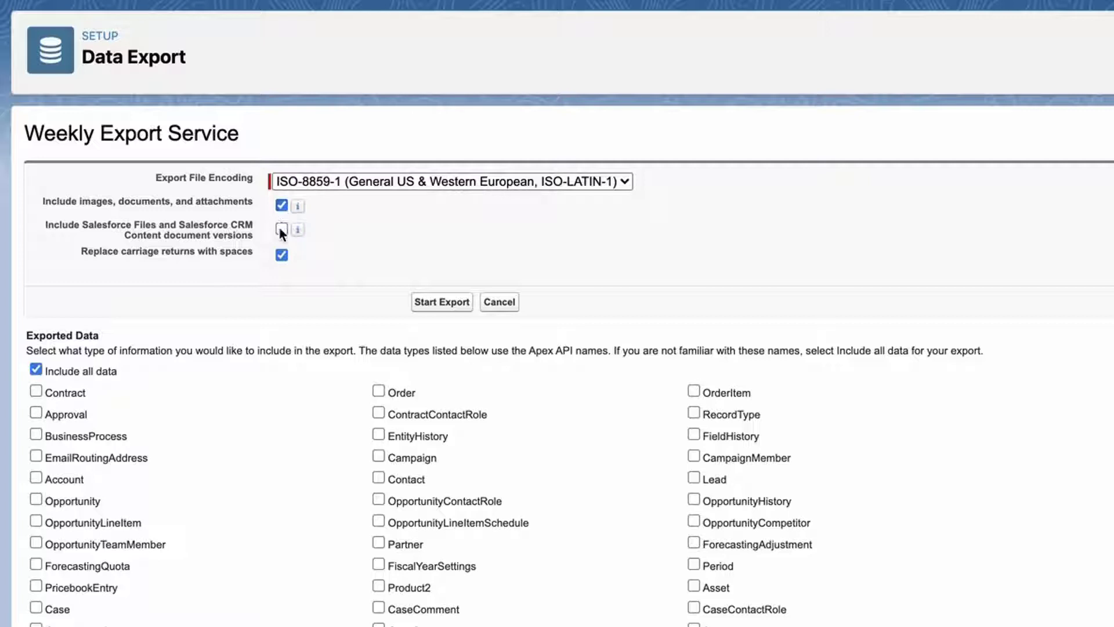
left_click(281, 228)
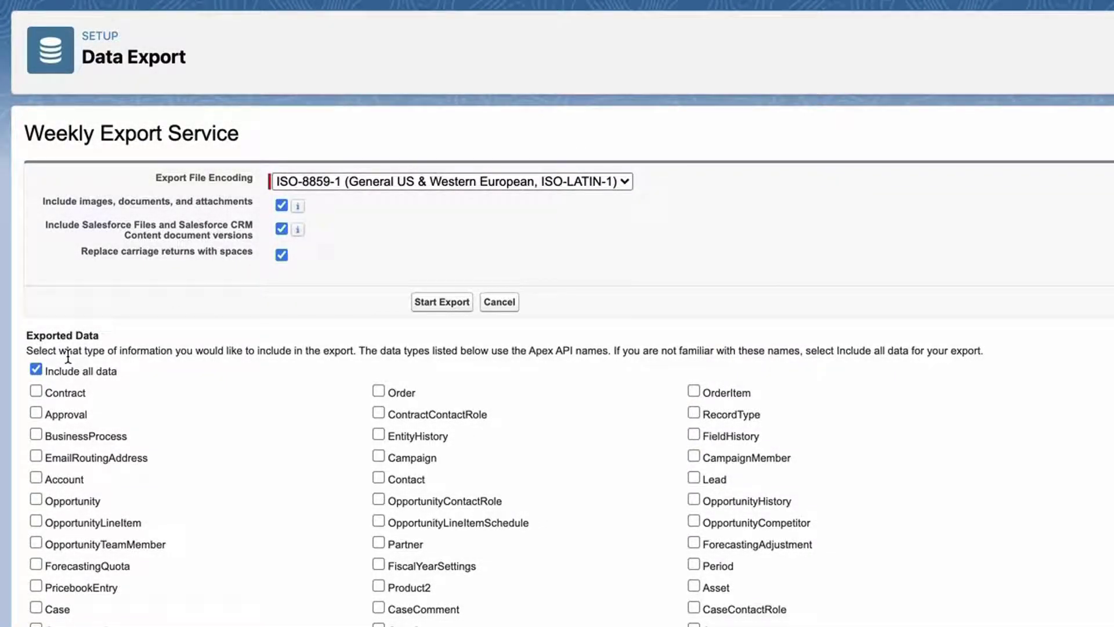
scroll("down", 3)
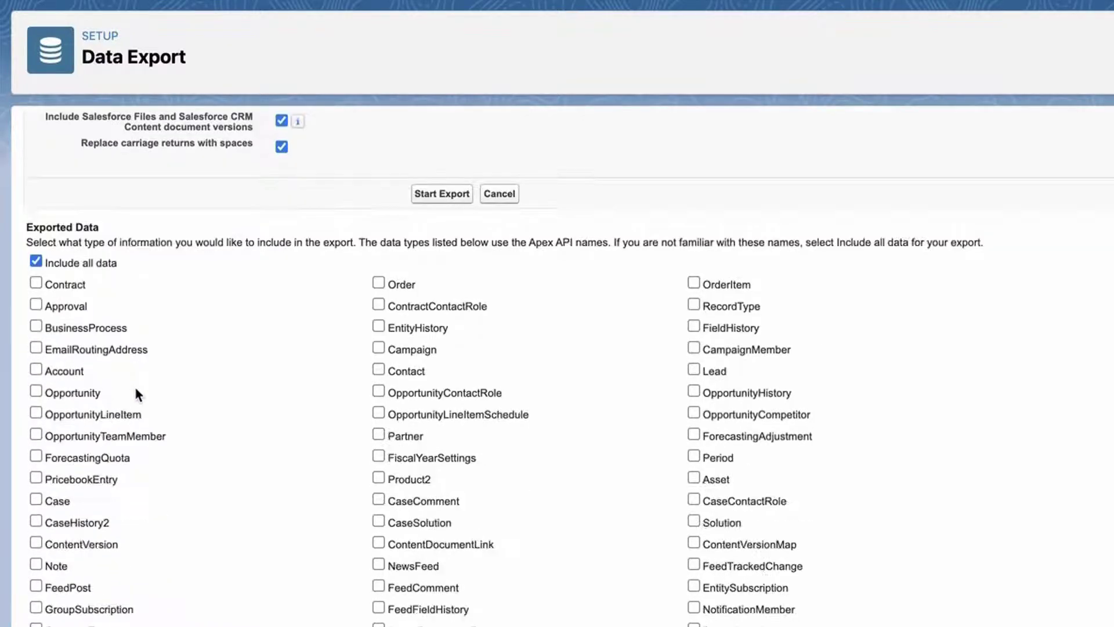
scroll("down", 3)
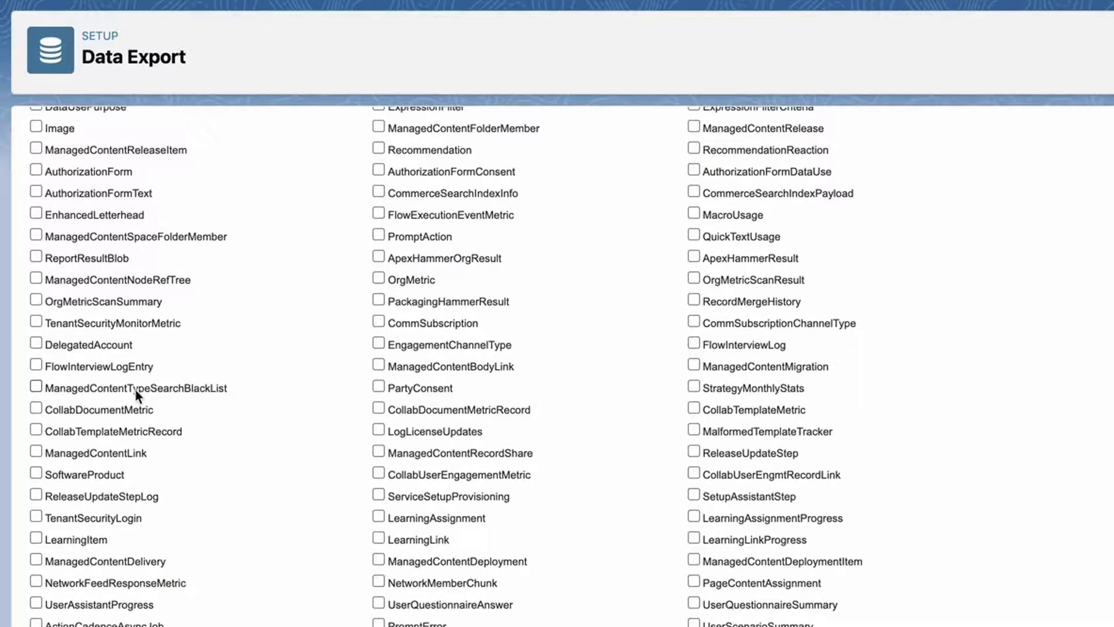
scroll("up", 3)
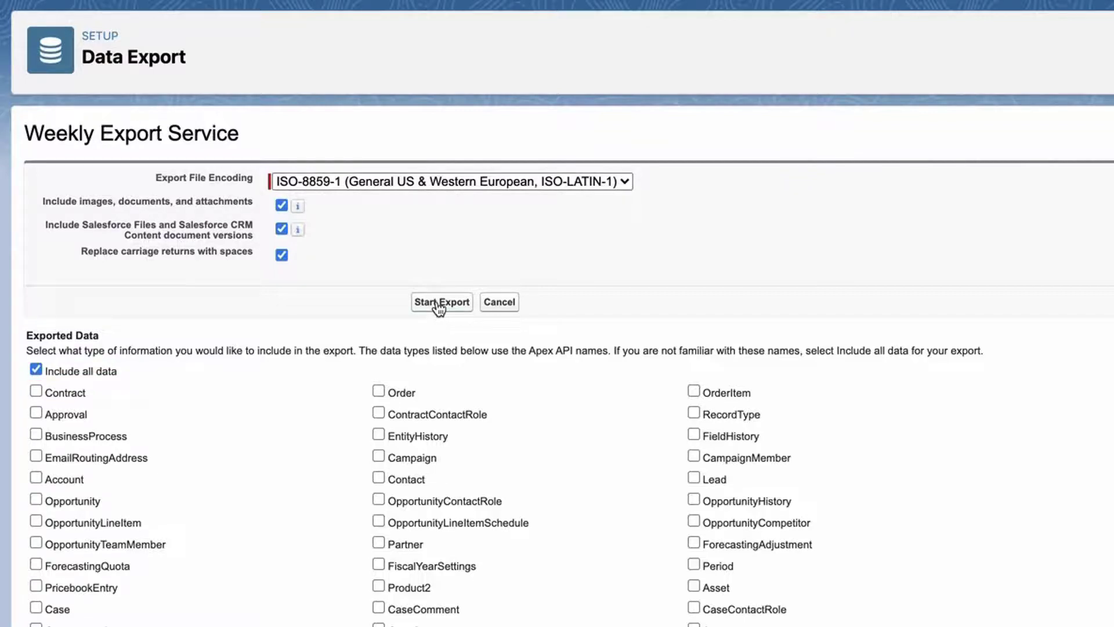
- Start the export and return to the Data Export page with the 59.6M ZIP listed
left_click(441, 302)
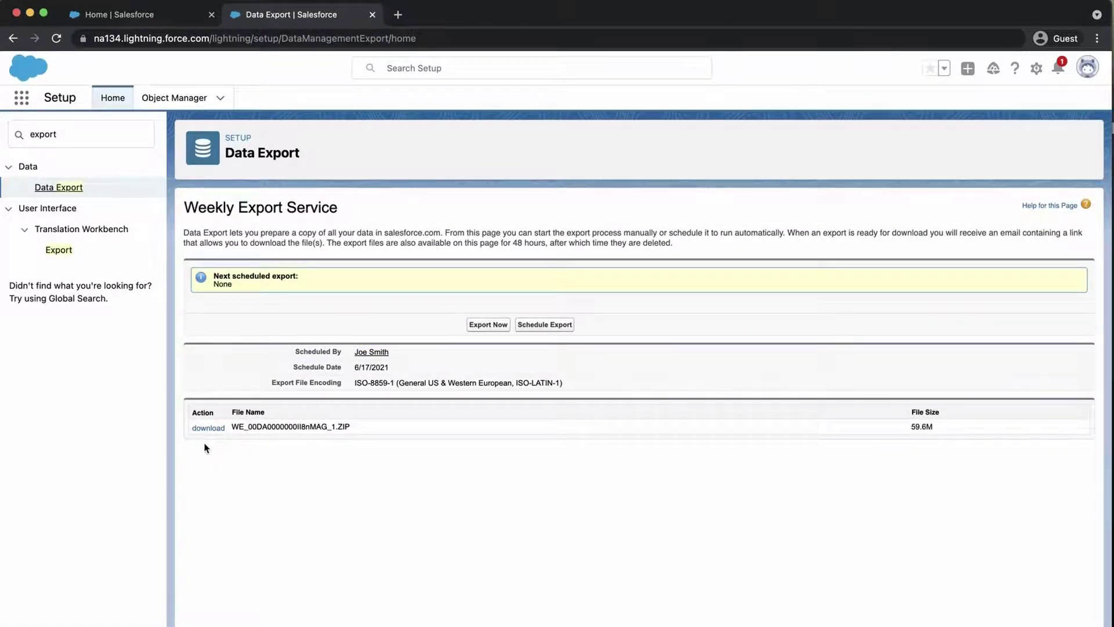
mouse_move(207, 428)
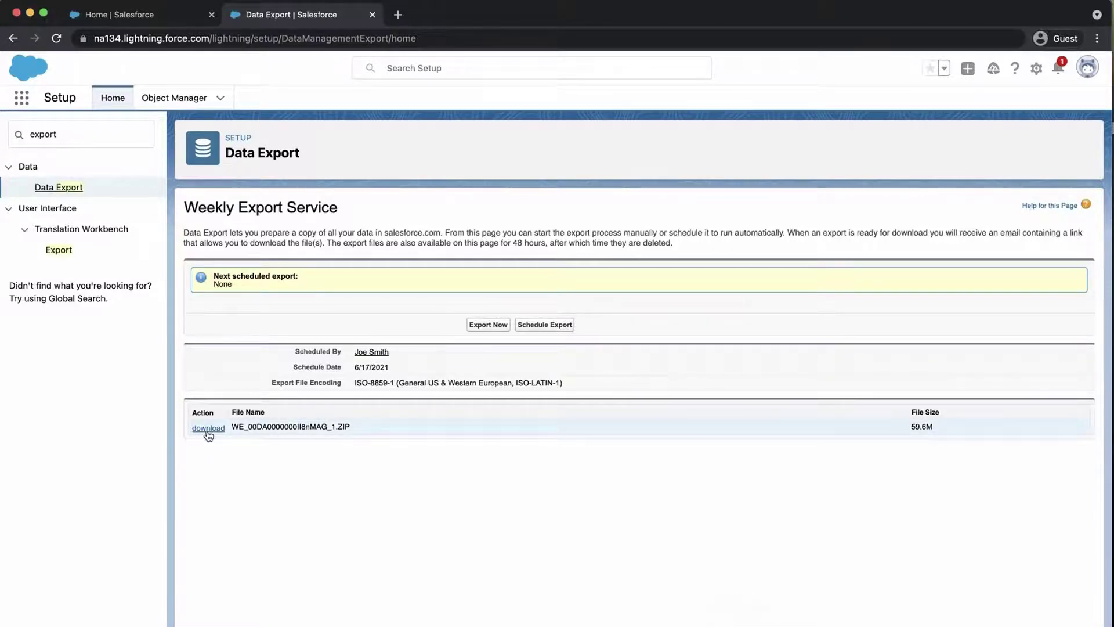
- Download the export ZIP and select the 62.5 MB archive in Finder's Downloads
left_click(207, 427)
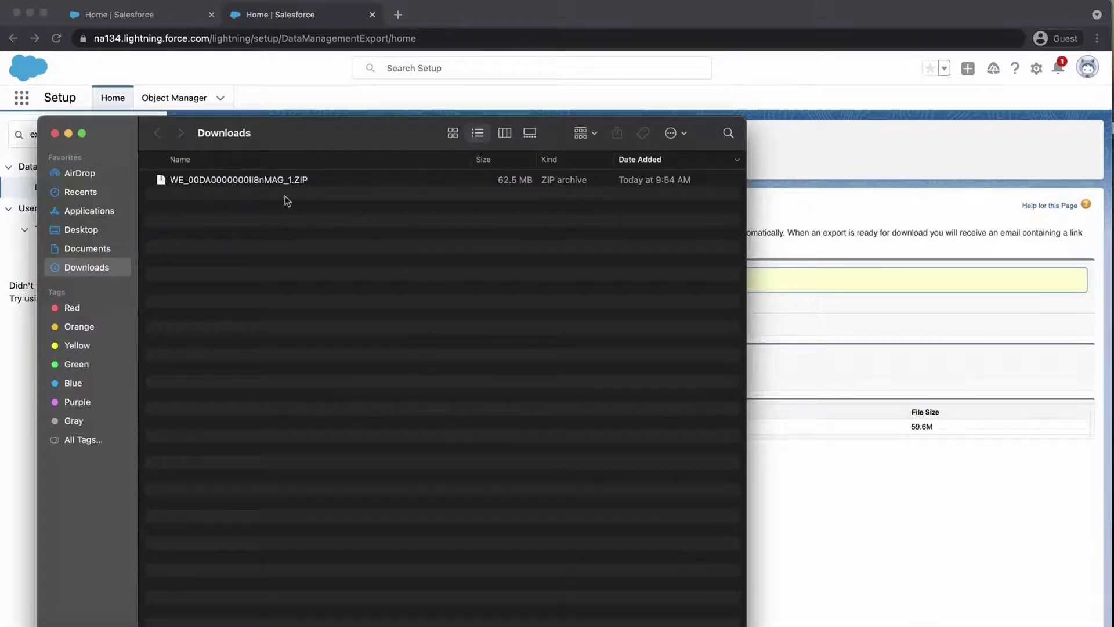
left_click(238, 180)
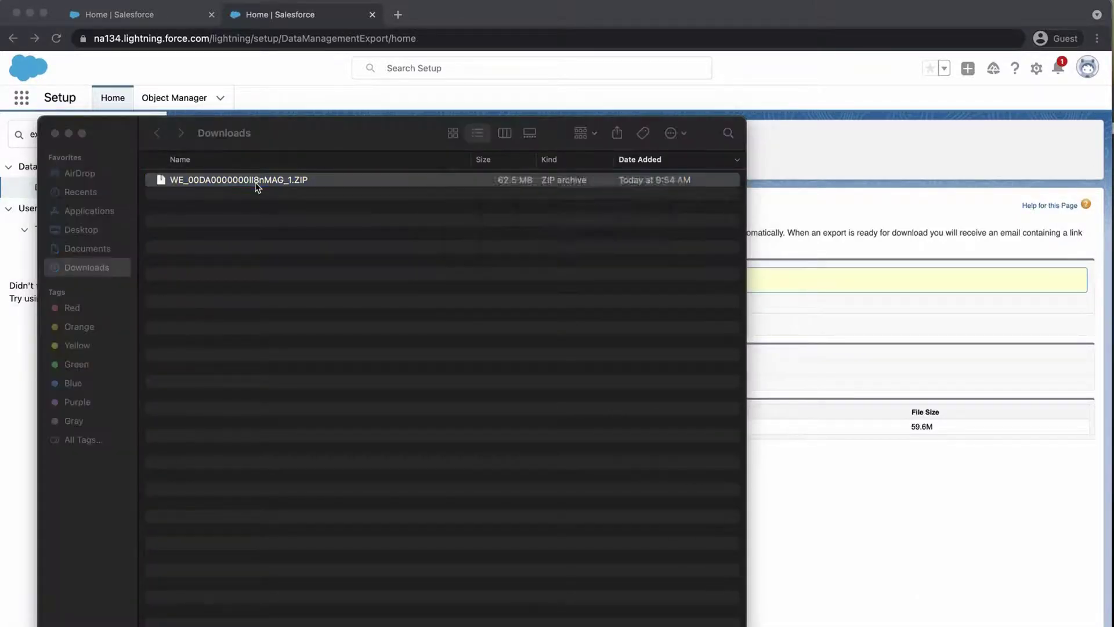
- Unzip the export and select the ContentVersion folder among the object CSVs and Attachments
double_click(236, 178)
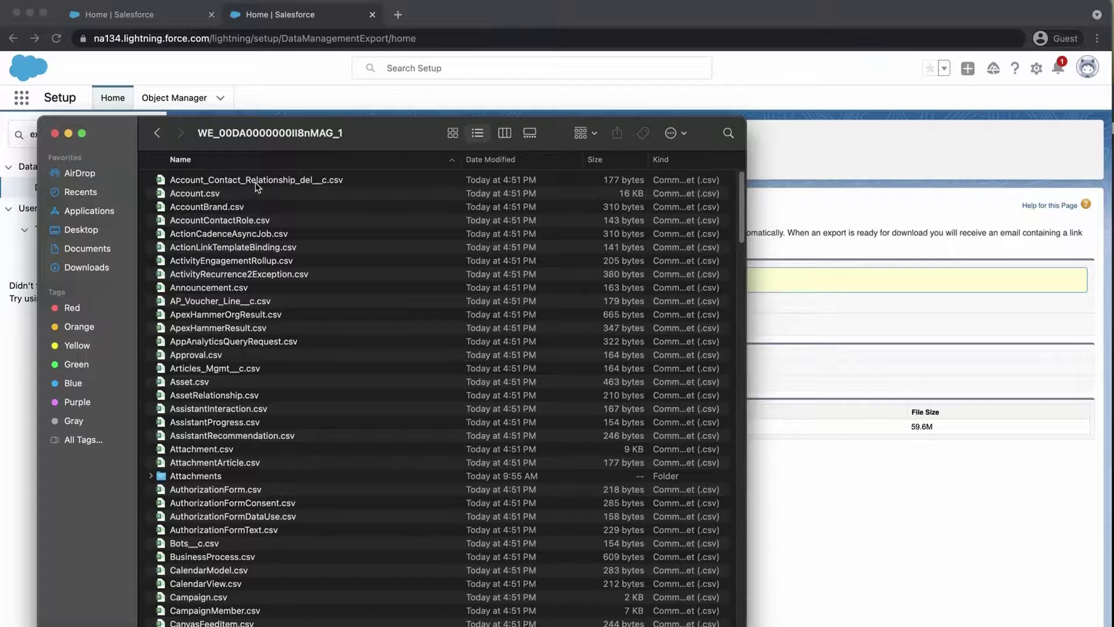
scroll("down", 3)
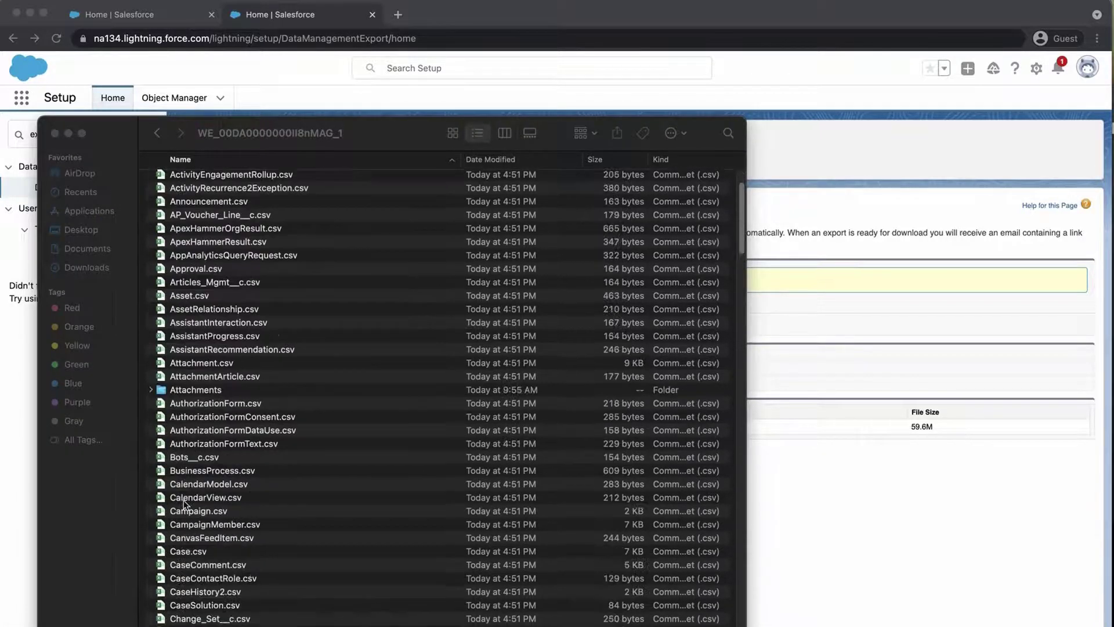
scroll("down", 3)
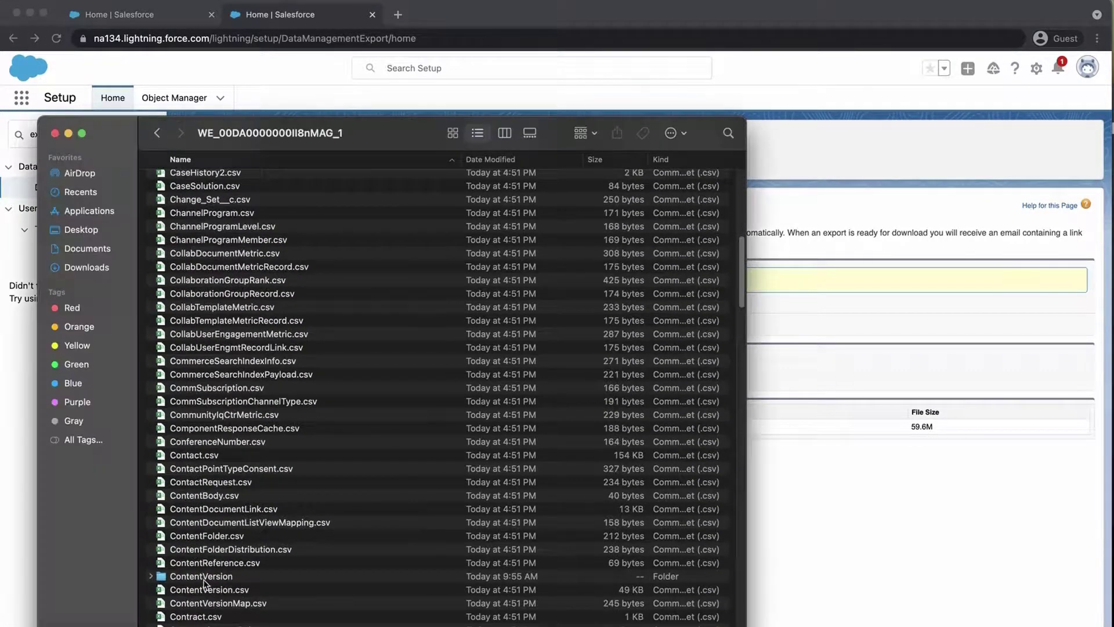
left_click(201, 577)
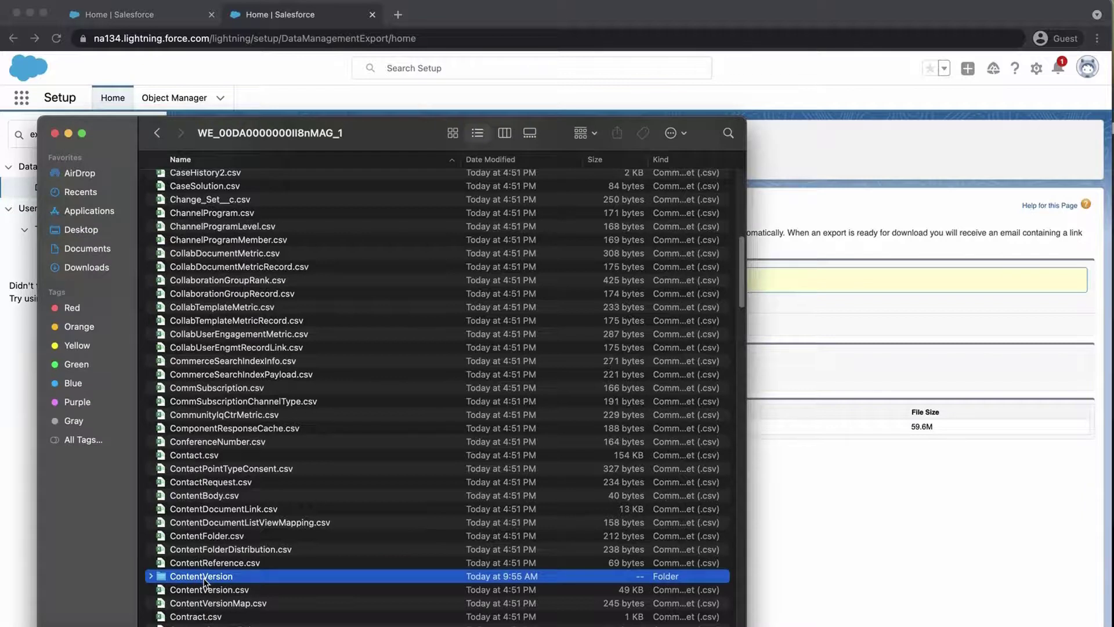